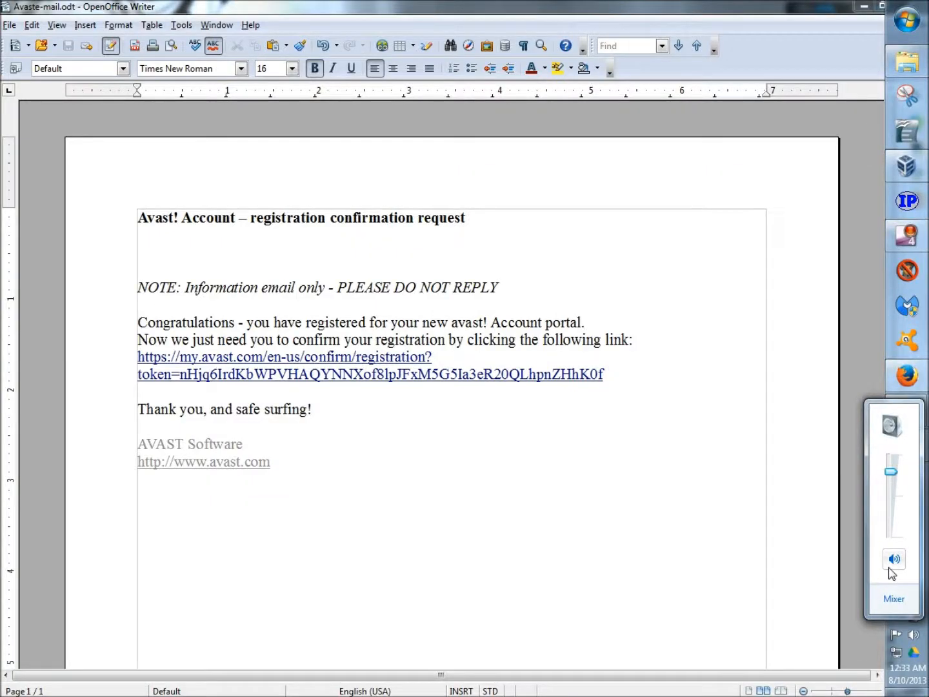
View the IPNetInfo lookup screenshot showing Czech Republic and Germany highlighted
{"action": "left_click", "coordinate": [893, 558]}
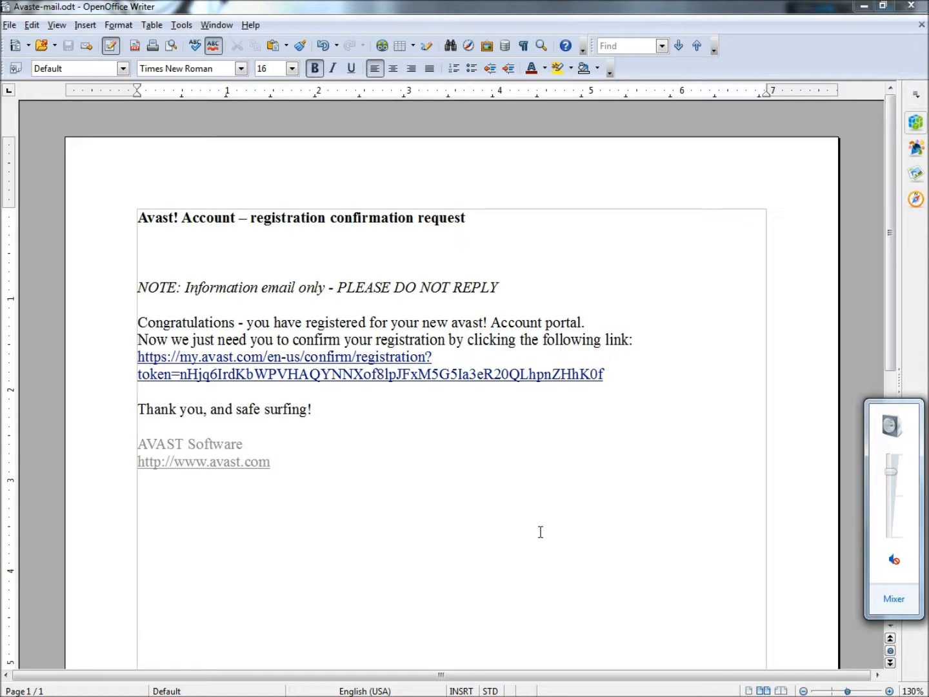
{"action": "mouse_move", "coordinate": [466, 464]}
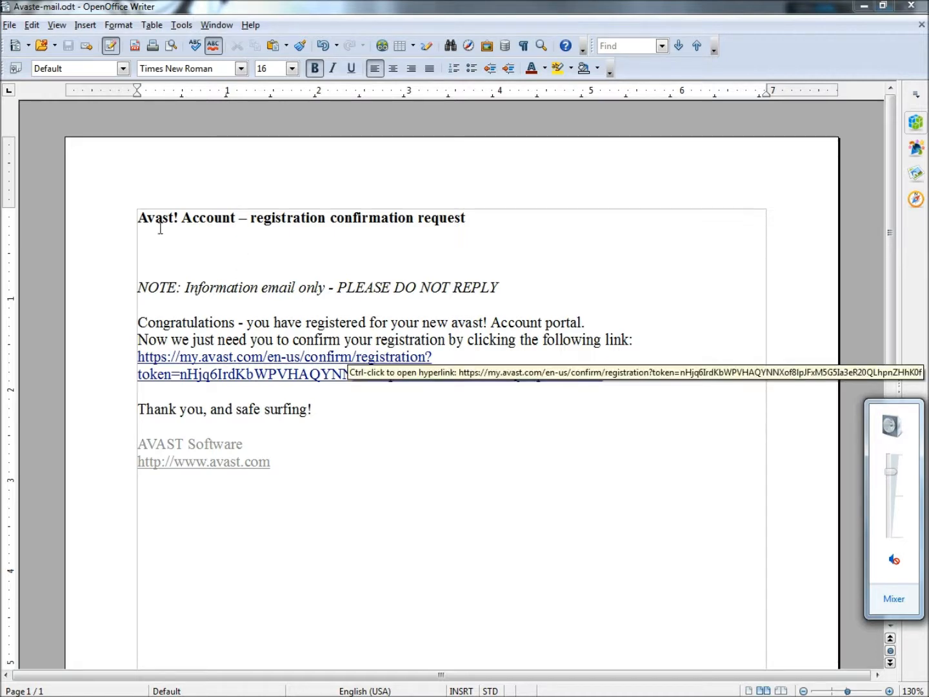
{"action": "mouse_move", "coordinate": [279, 543]}
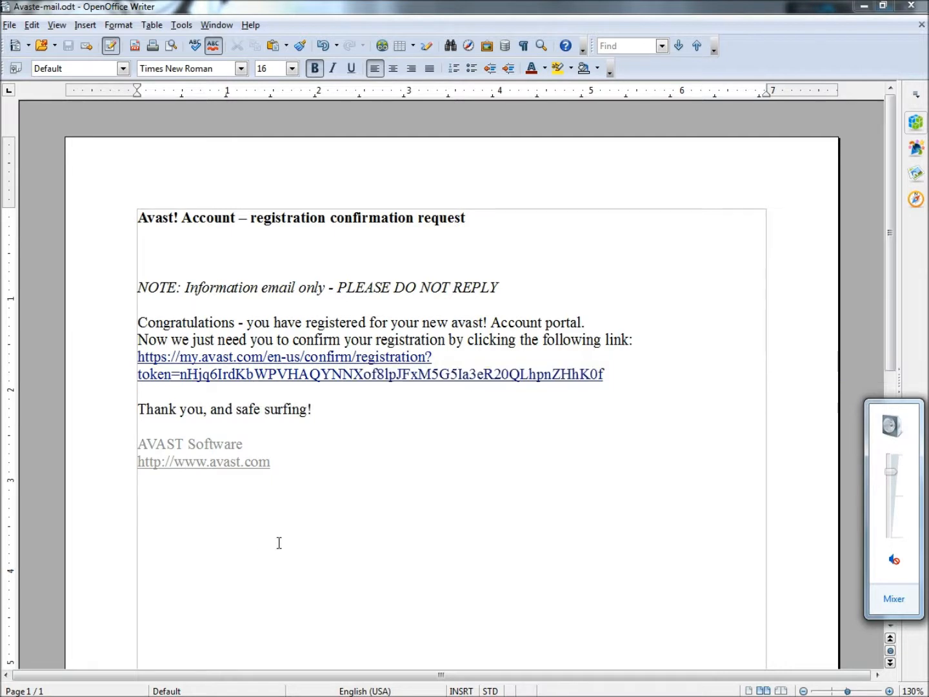
{"action": "mouse_move", "coordinate": [252, 260]}
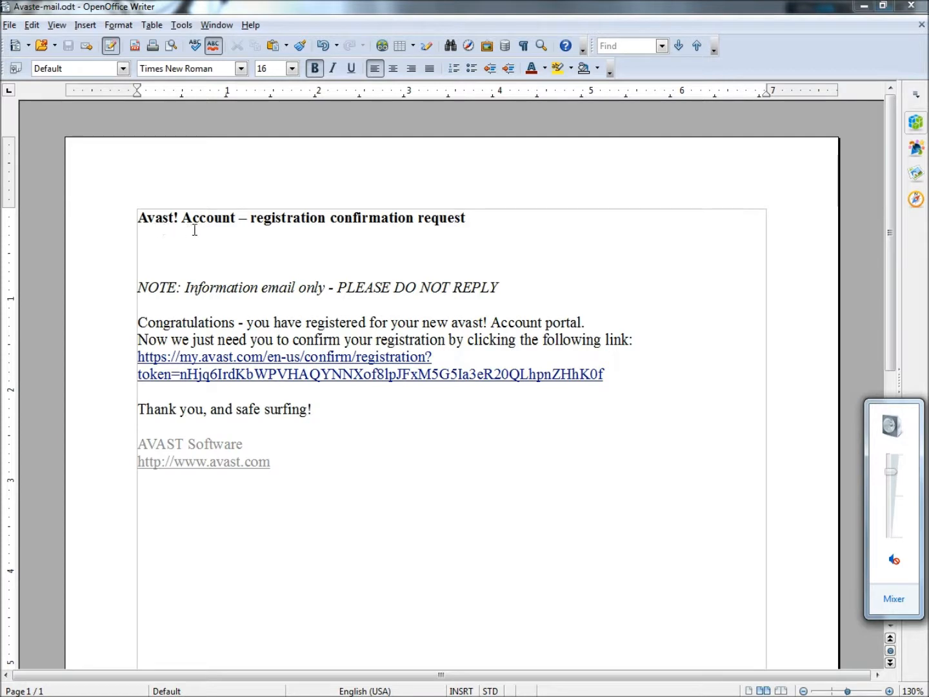
{"action": "mouse_move", "coordinate": [318, 253]}
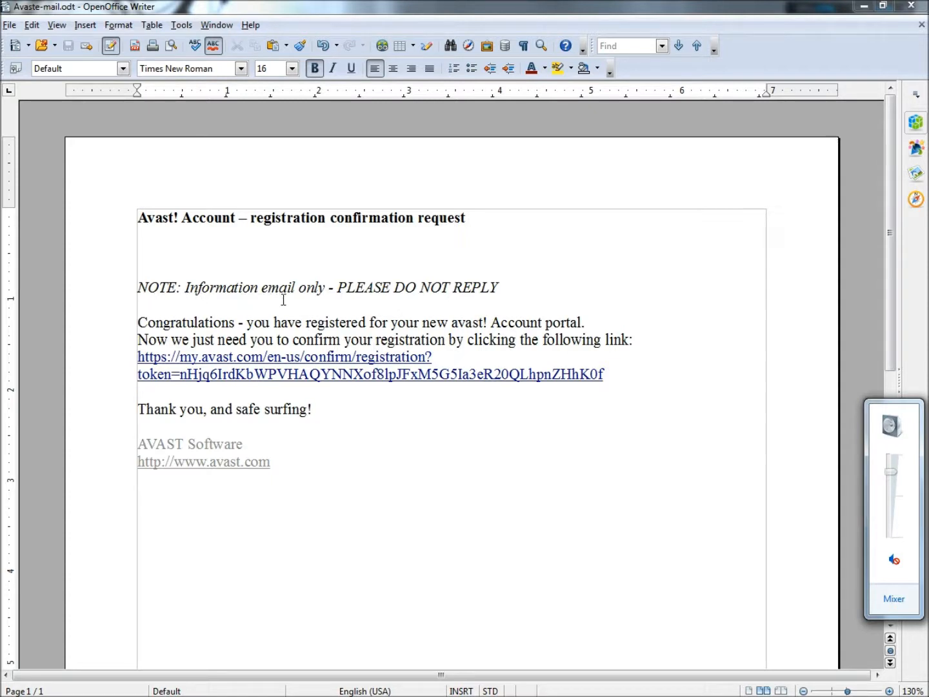
{"action": "mouse_move", "coordinate": [407, 322]}
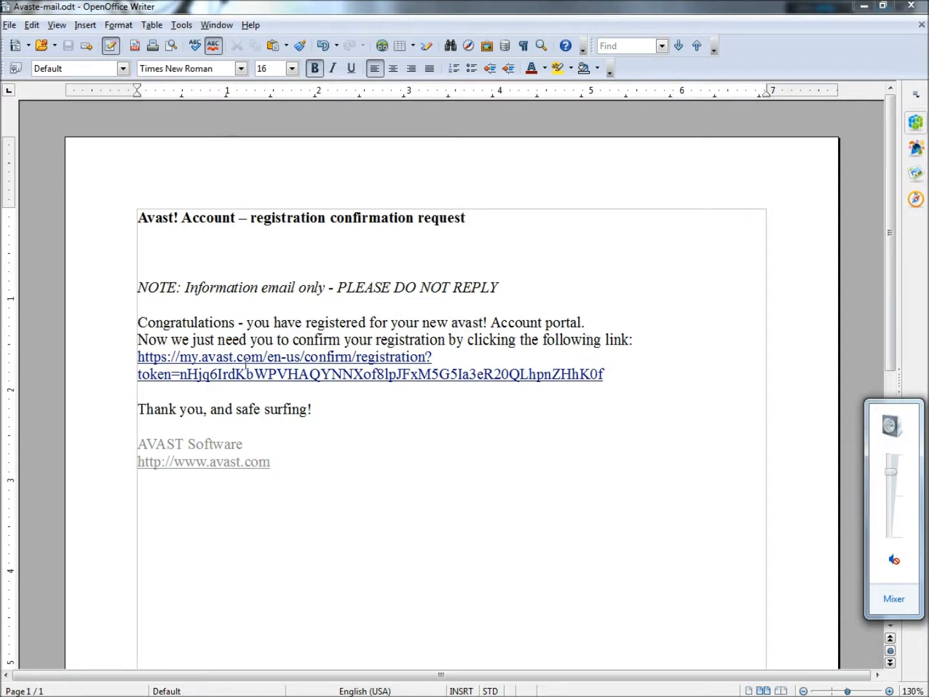
{"action": "left_click", "coordinate": [269, 461]}
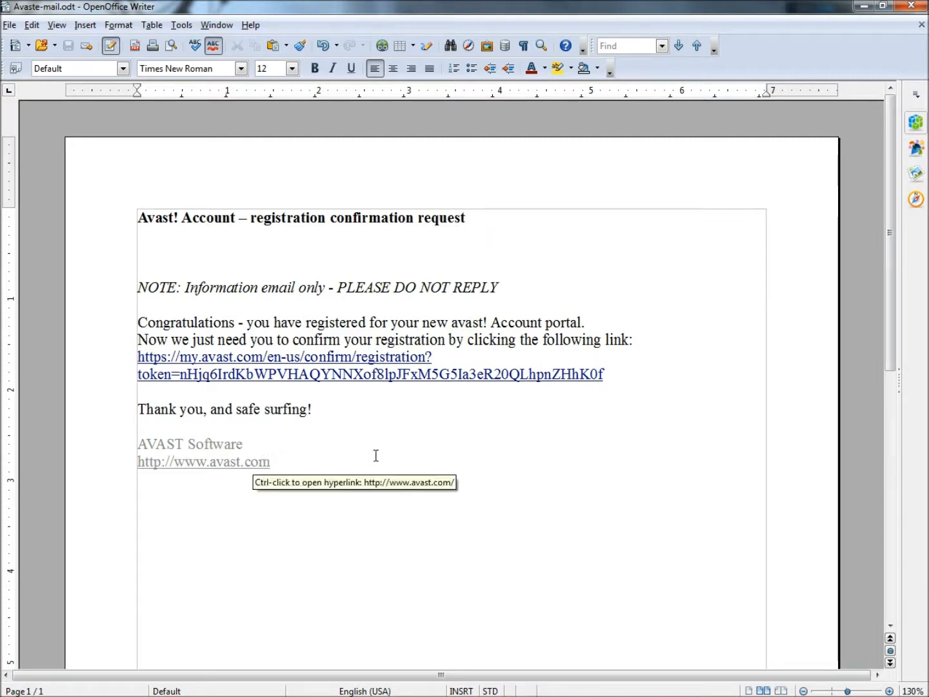
{"action": "mouse_move", "coordinate": [388, 455]}
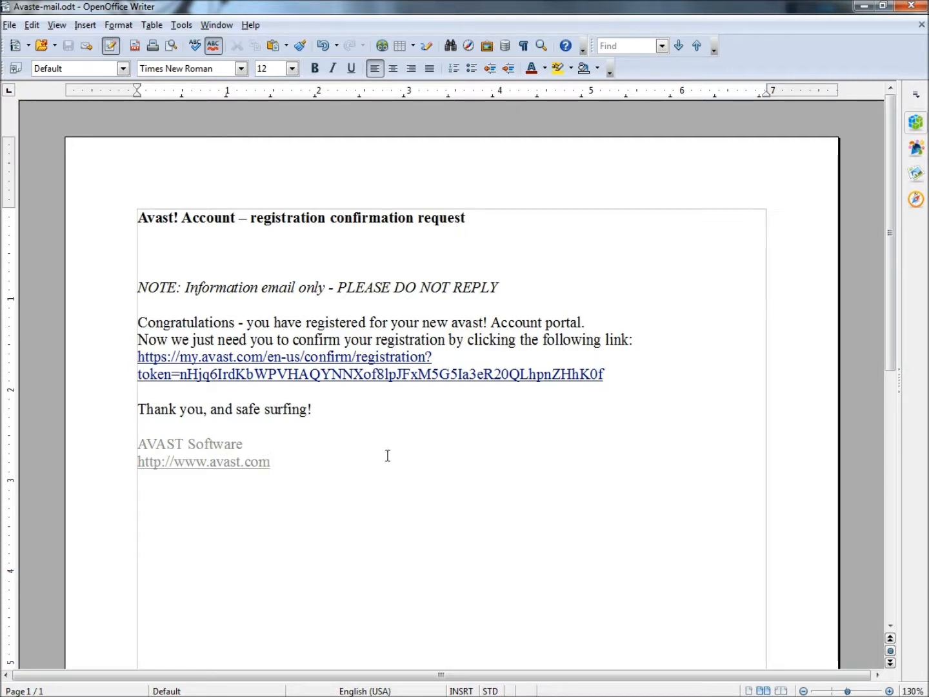
{"action": "mouse_move", "coordinate": [259, 375]}
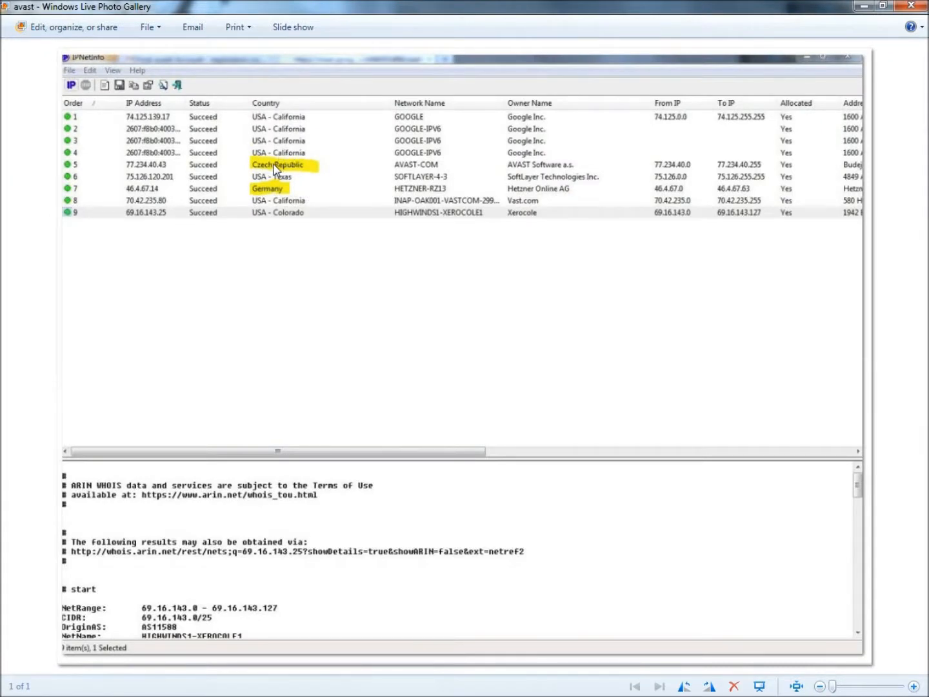
{"action": "mouse_move", "coordinate": [288, 182]}
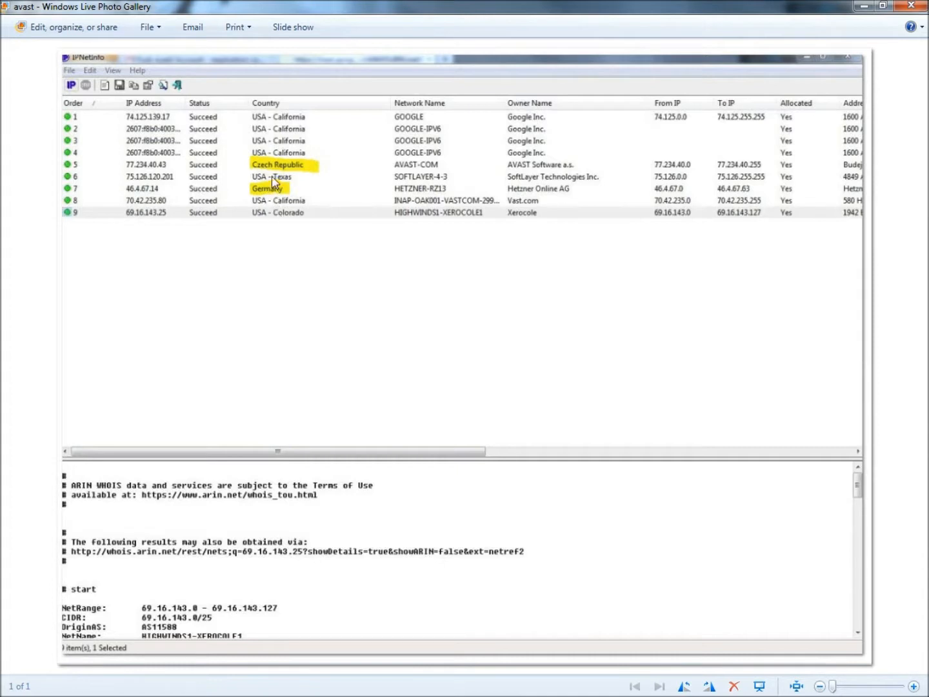
{"action": "mouse_move", "coordinate": [282, 186]}
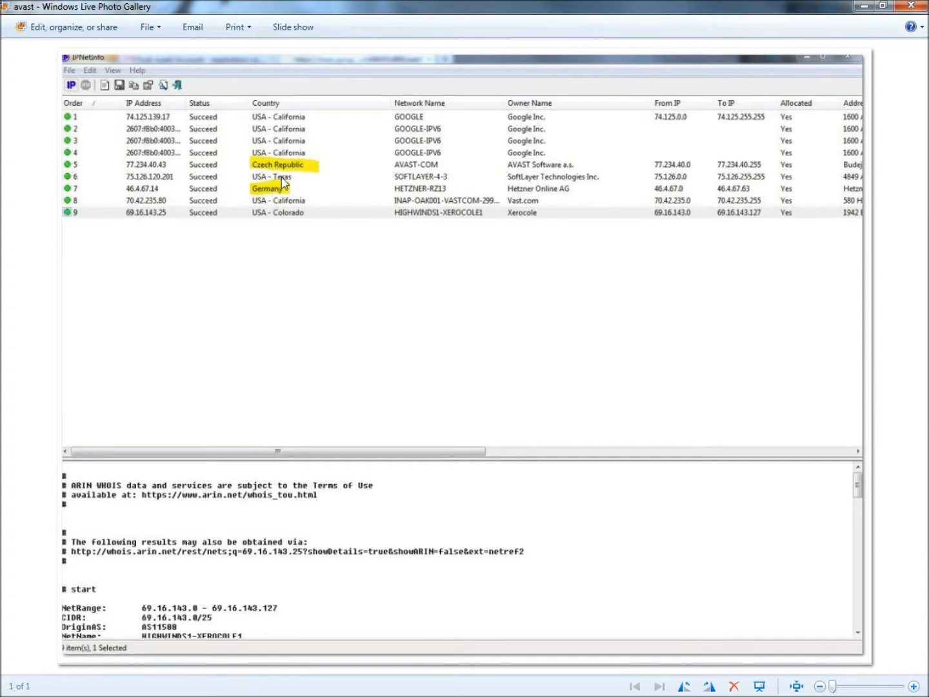
{"action": "mouse_move", "coordinate": [591, 84]}
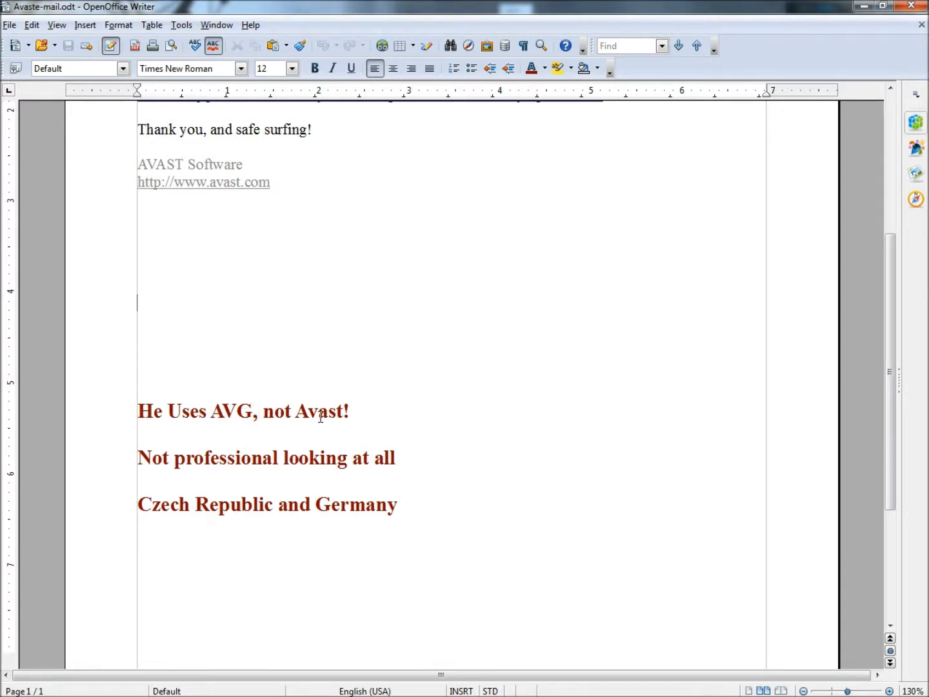
{"action": "mouse_move", "coordinate": [553, 448]}
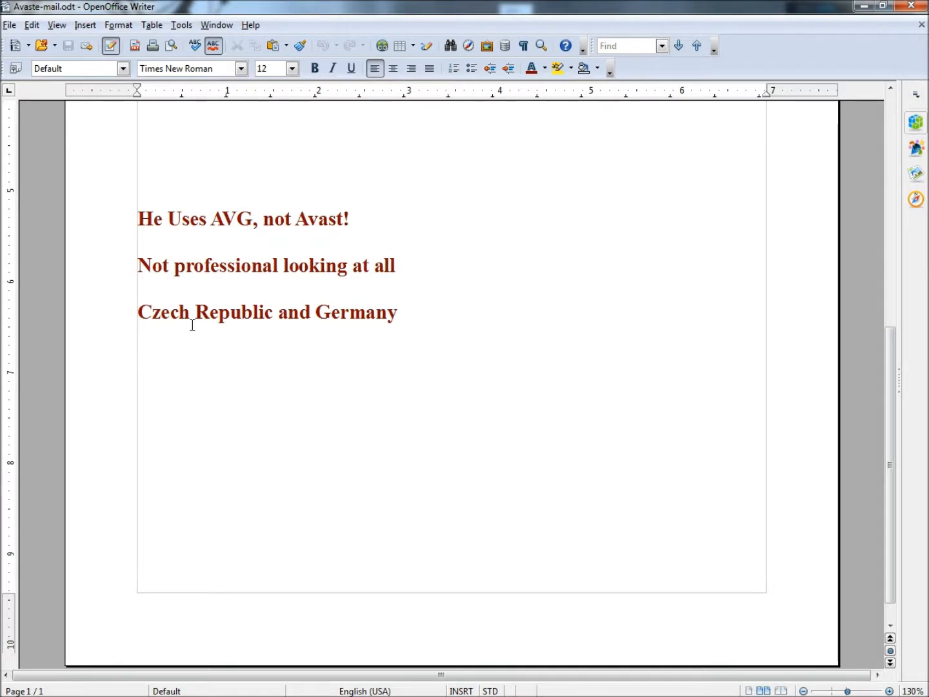
{"action": "mouse_move", "coordinate": [327, 318]}
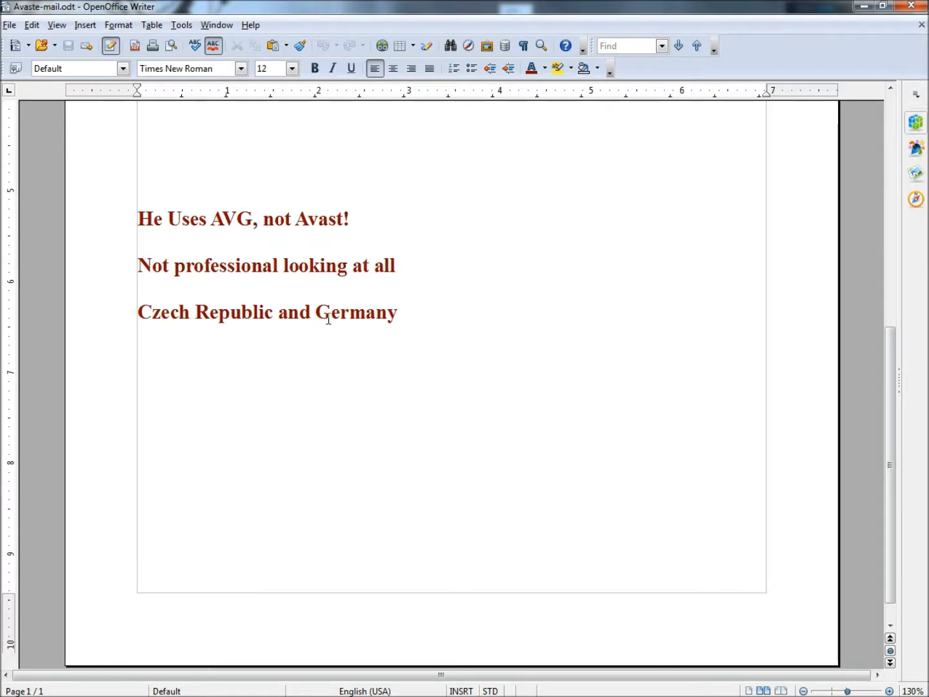